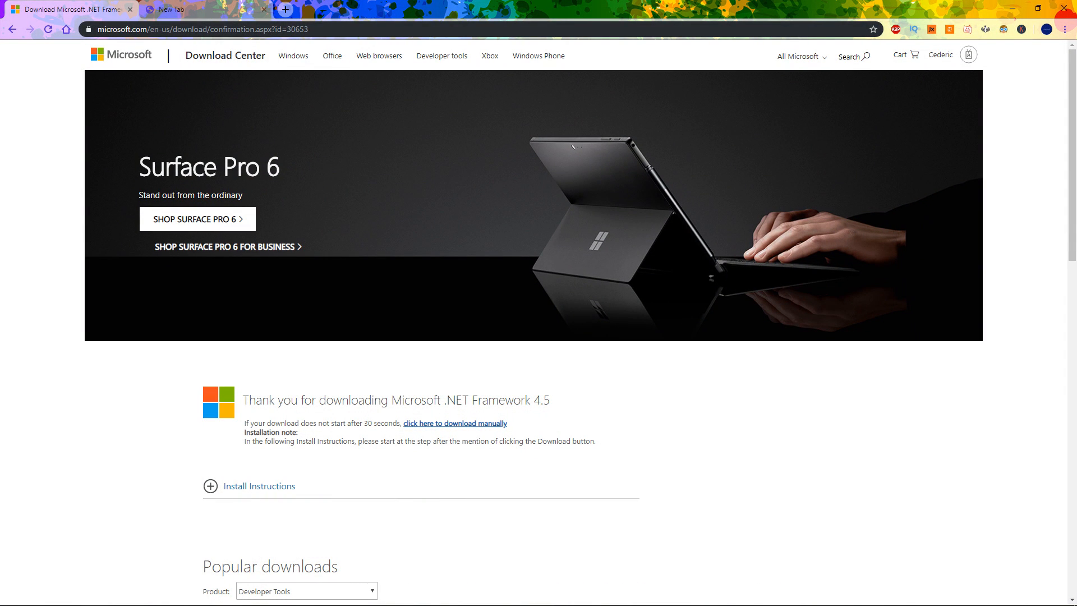
Download the English Microsoft .NET Framework 4.5 installer from the Download Center page
{"action": "scroll", "scroll_direction": "down", "scroll_amount": 3}
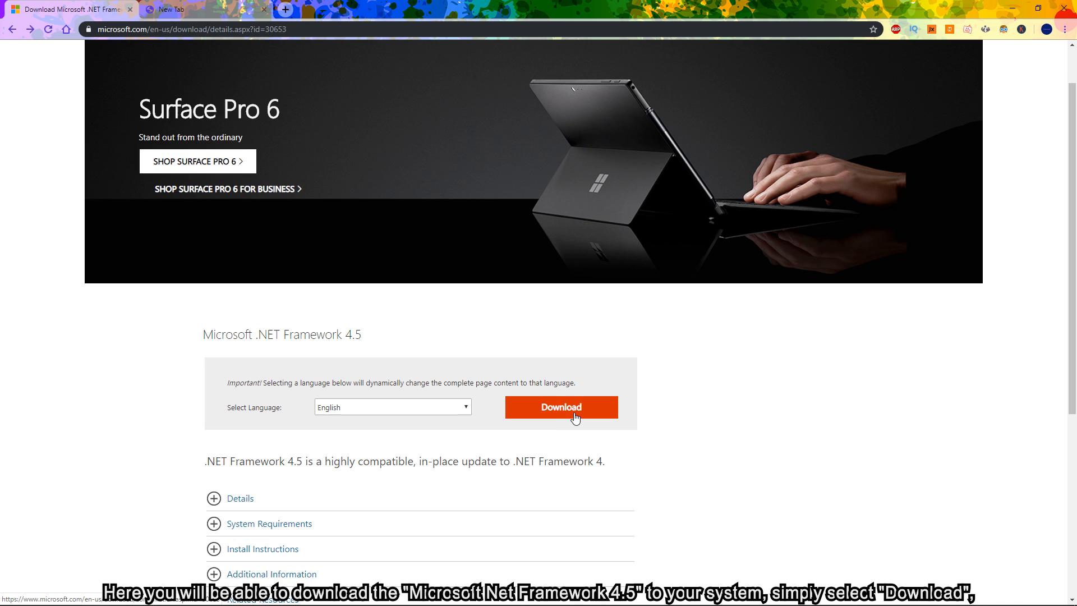
{"action": "left_click", "coordinate": [560, 406]}
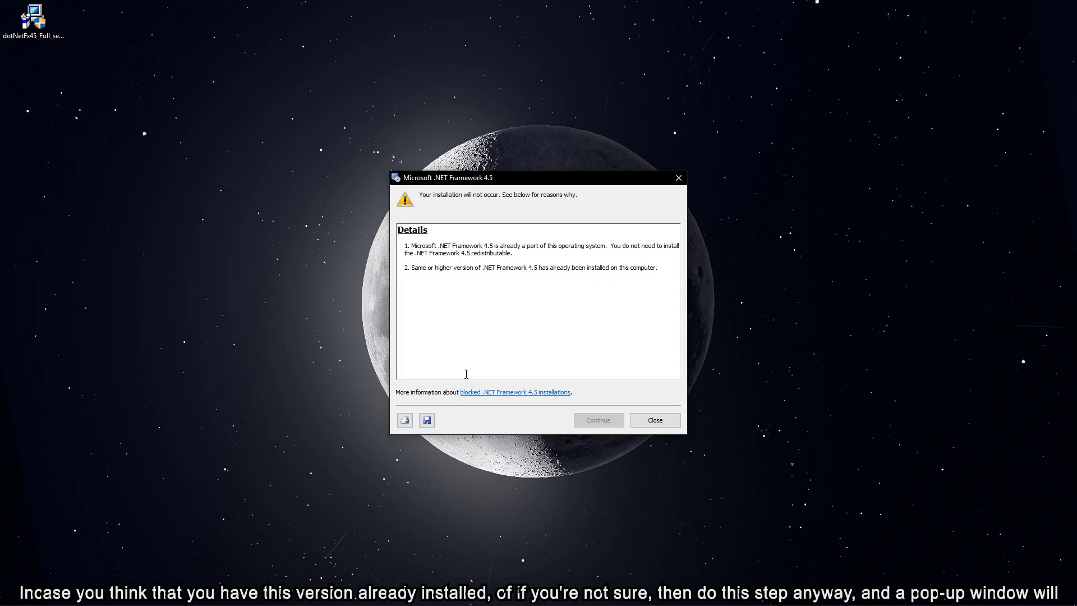
{"action": "mouse_move", "coordinate": [416, 272]}
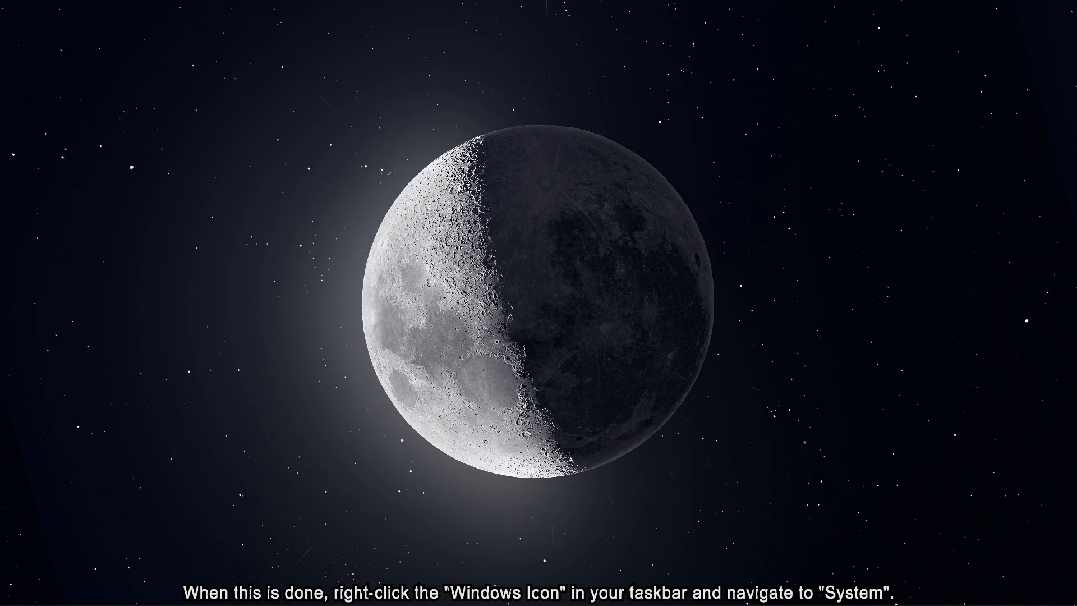
{"action": "right_click", "coordinate": [9, 597]}
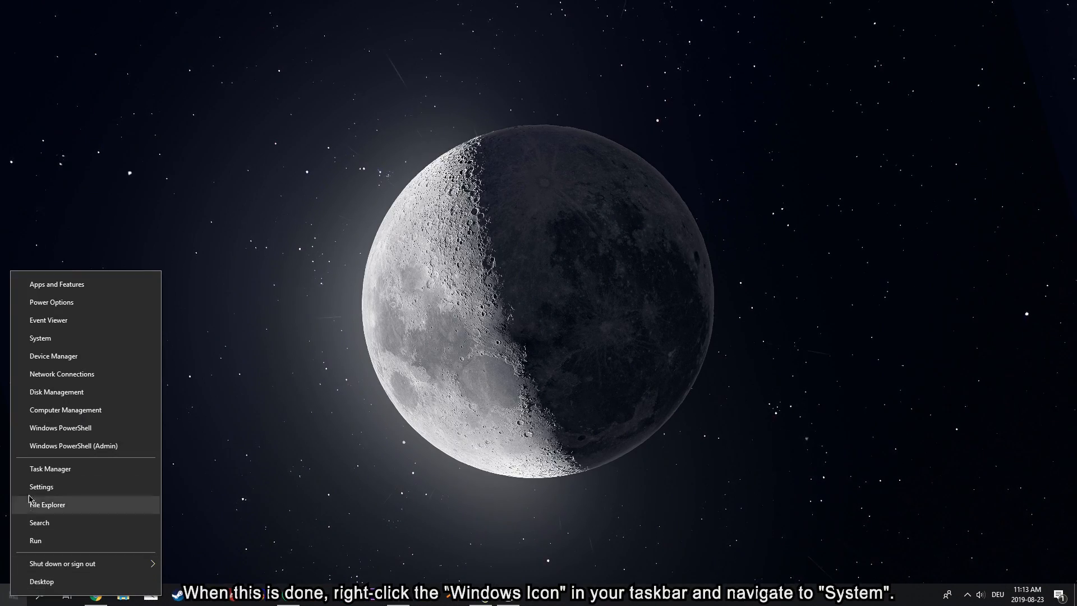
{"action": "left_click", "coordinate": [40, 338]}
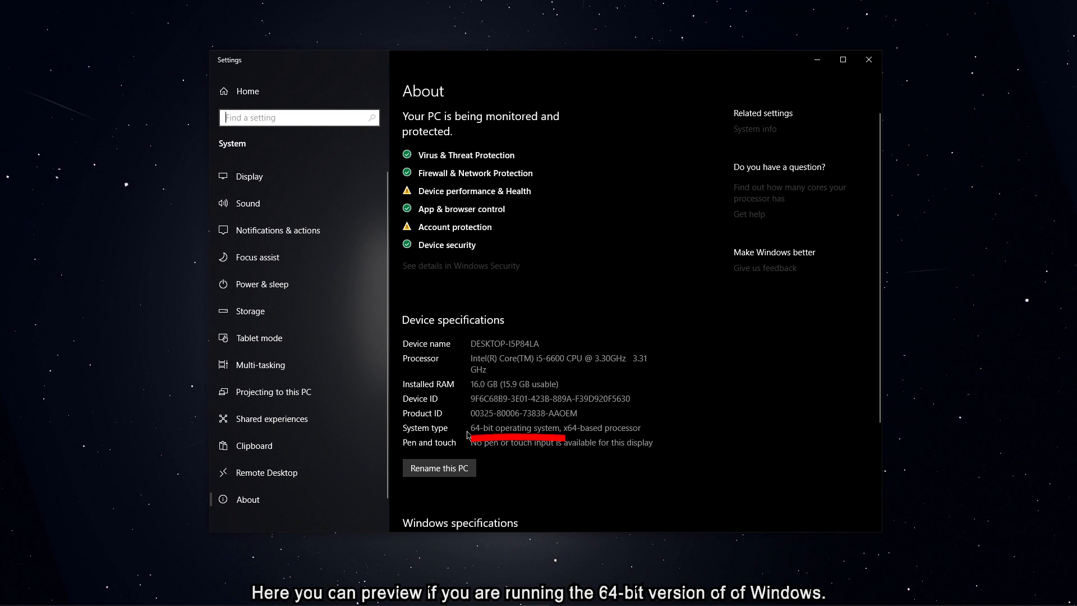
{"action": "mouse_move", "coordinate": [541, 435]}
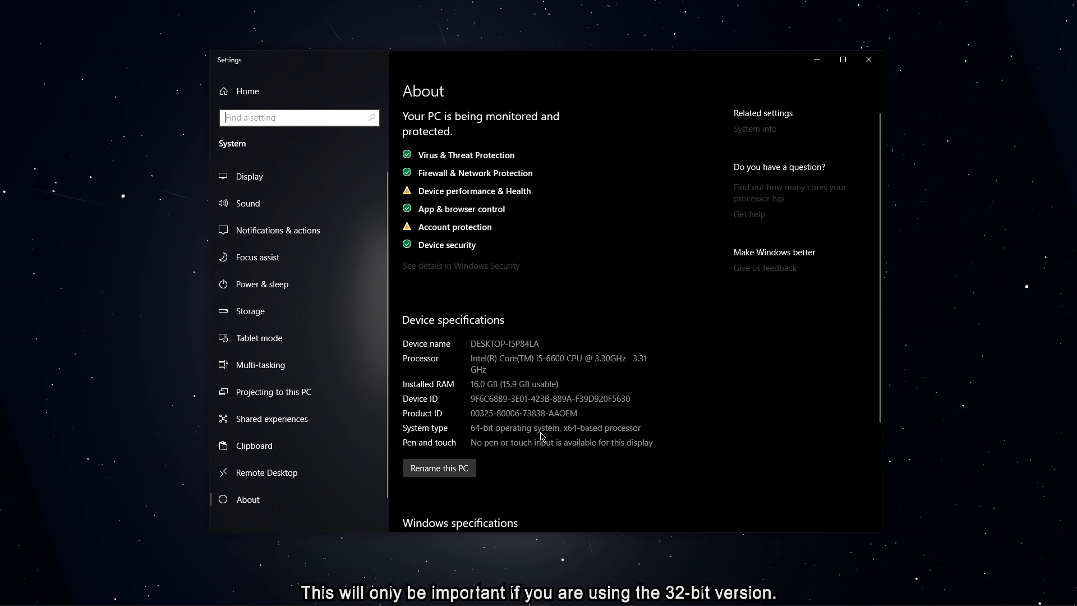
{"action": "mouse_move", "coordinate": [477, 438]}
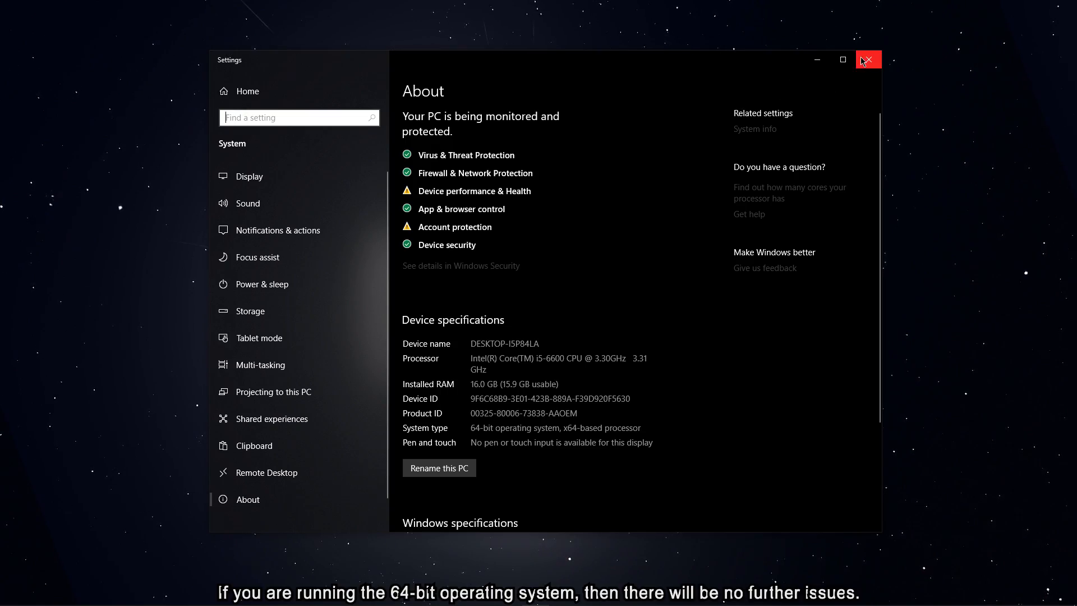
{"action": "left_click", "coordinate": [868, 59]}
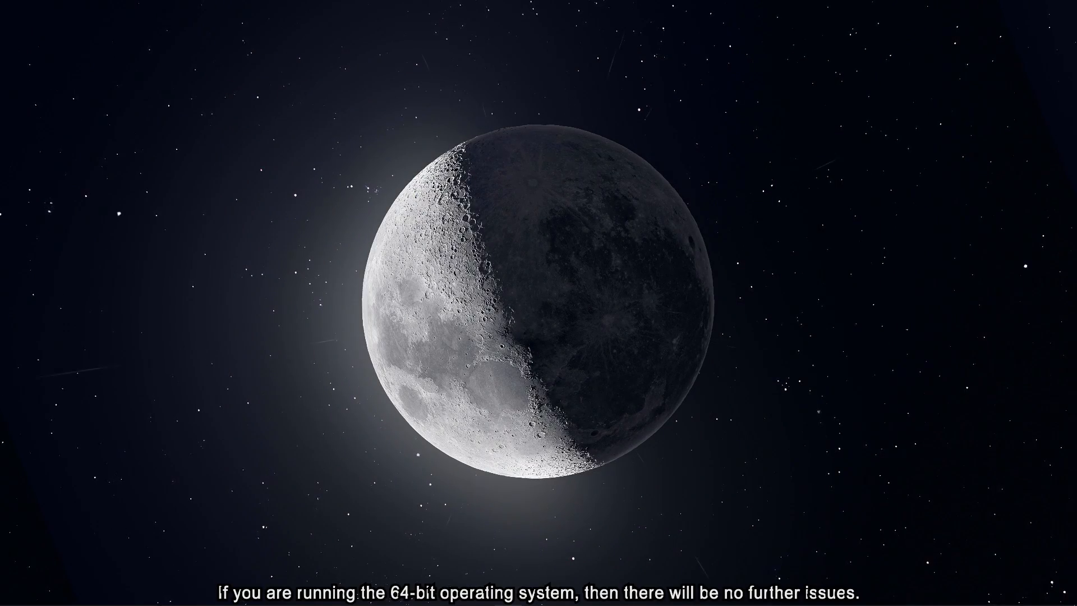
Go to %appdata% (AppData\Roaming) and right-click the Discord folder for its context menu
{"action": "left_click", "coordinate": [12, 593]}
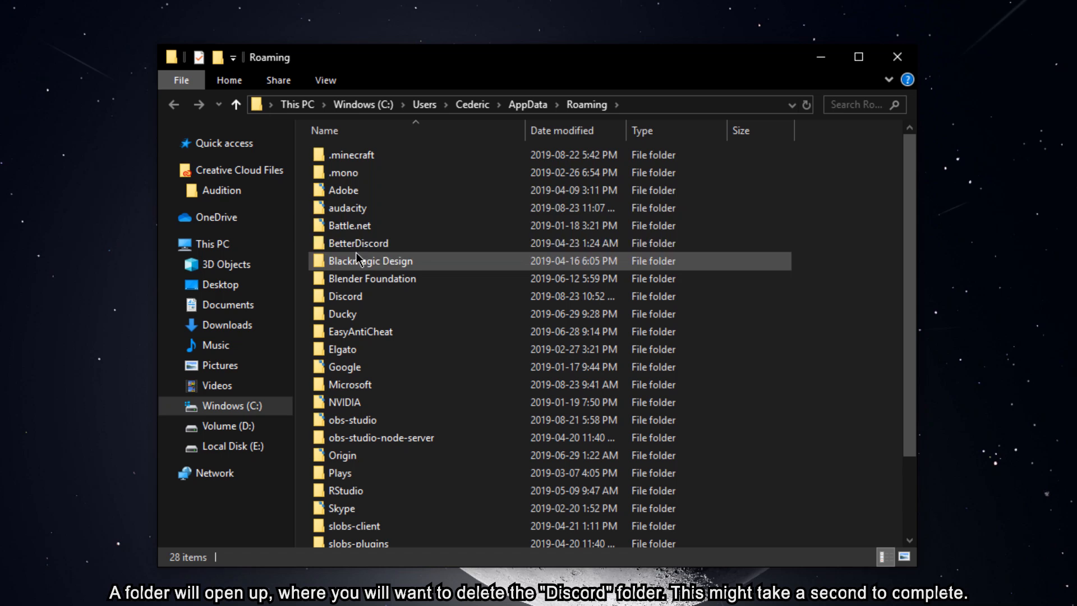
{"action": "right_click", "coordinate": [343, 296]}
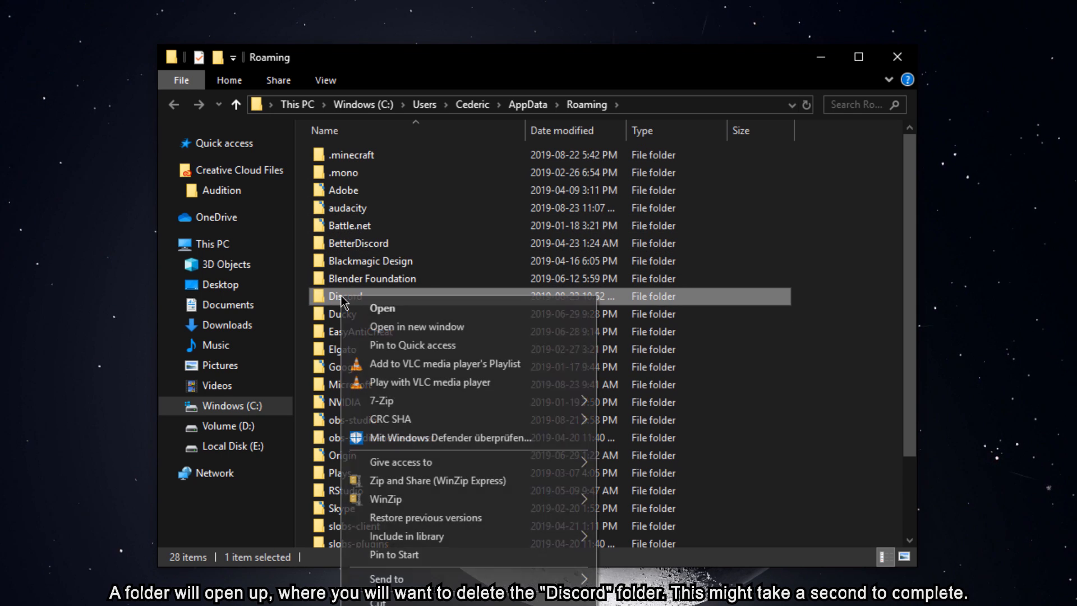